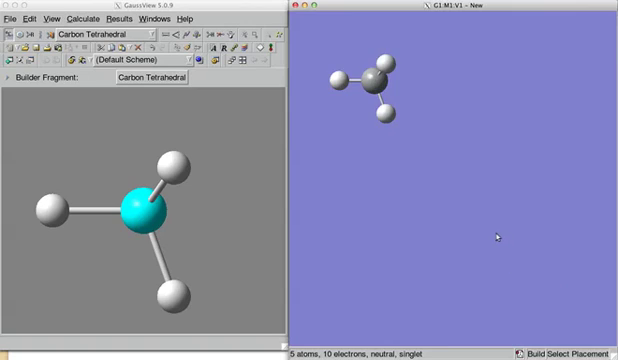
Place a second Carbon Tetrahedral methane fragment in empty space of the View window
left_click(490, 236)
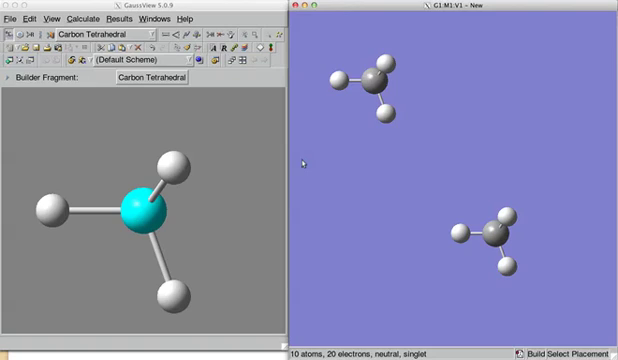
mouse_move(254, 86)
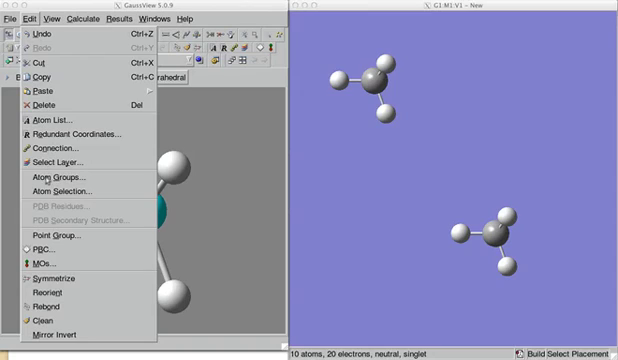
mouse_move(44, 180)
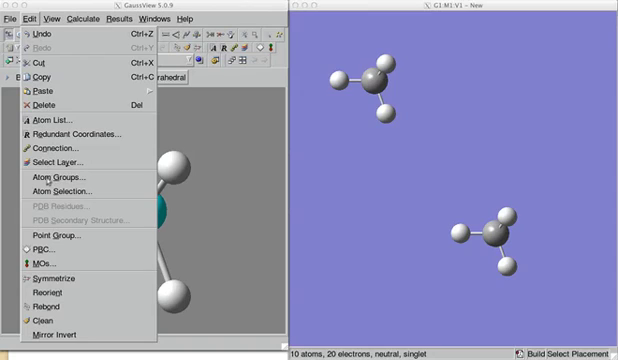
Choose Edit > Atom Group to bring up the atom group editor
left_click(56, 176)
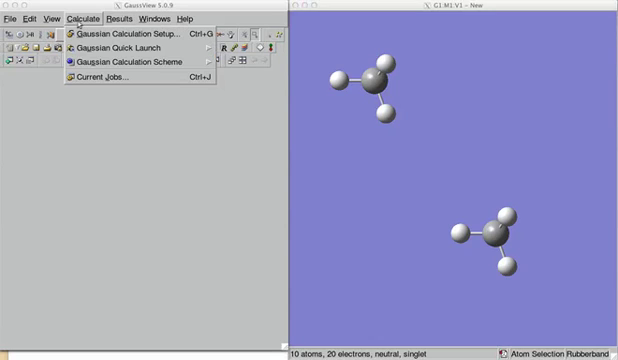
Bring up Gaussian Calculation Setup to enable counterpoise with 2 fragments
left_click(120, 32)
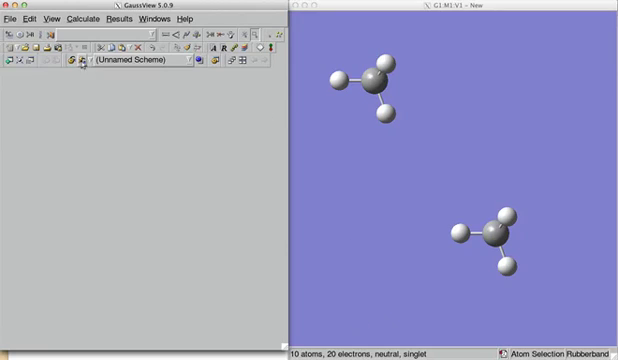
Save the structure as Gaussian input file test-cp.com
left_click(12, 16)
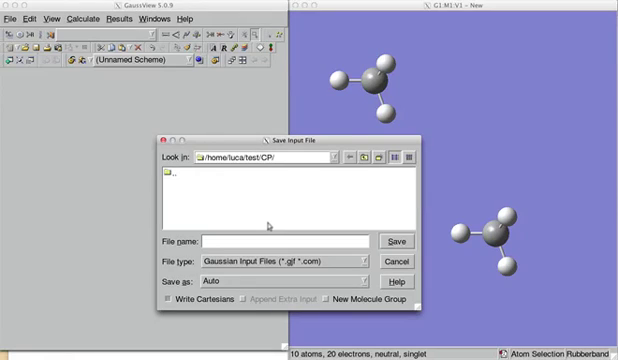
type("test-cp")
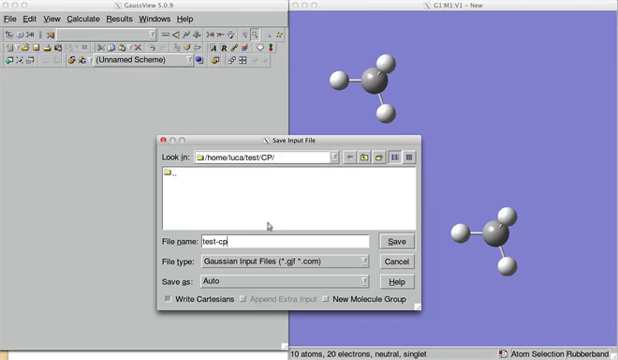
left_click(400, 242)
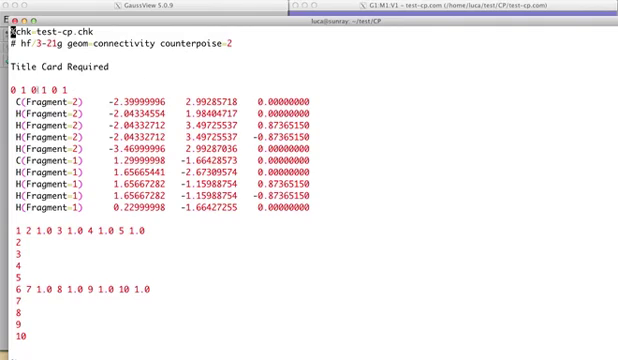
Select the first charge value on the charge/multiplicity line of test-cp.com
double_click(16, 96)
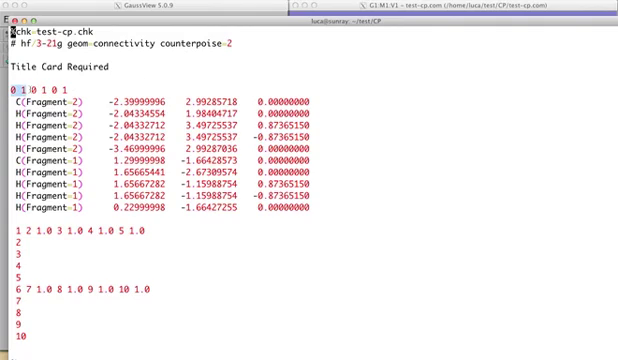